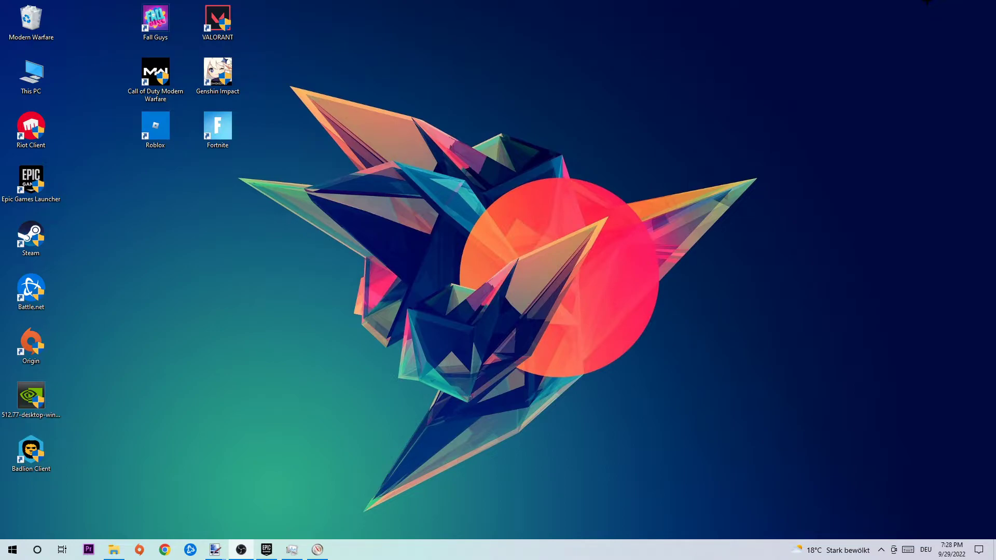
- Search the Start menu for 'windows defender firewall'
{"action": "left_click", "coordinate": [11, 549]}
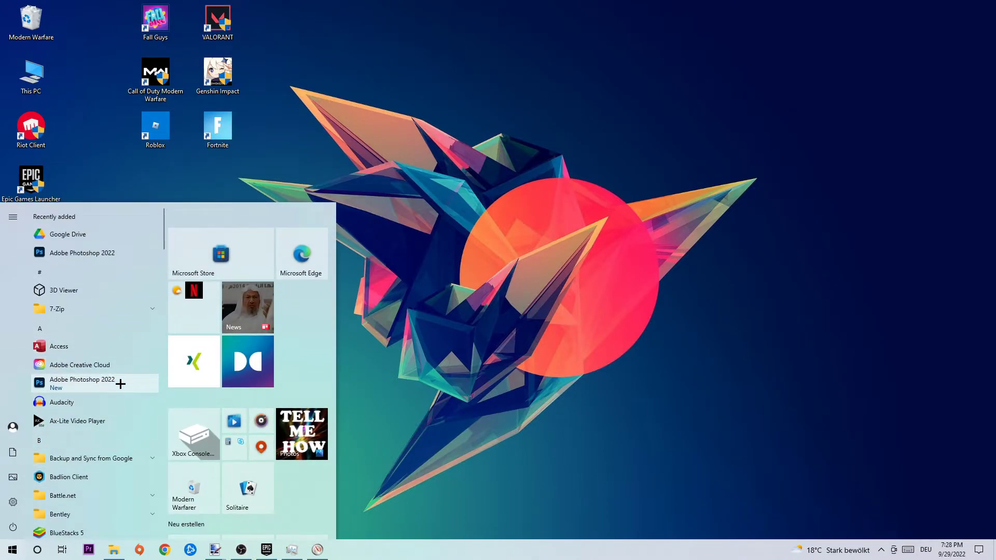
{"action": "type", "text": "wind"}
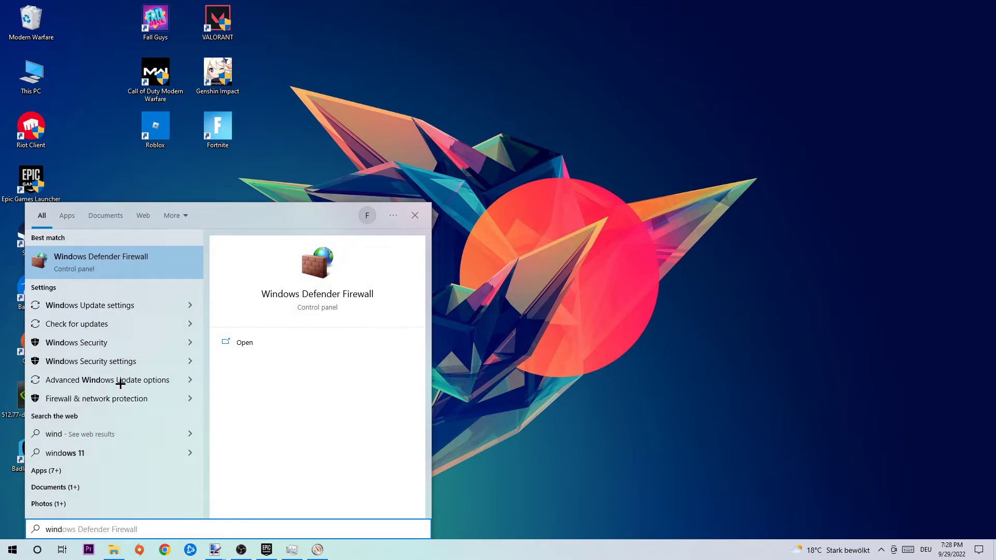
{"action": "mouse_move", "coordinate": [139, 274]}
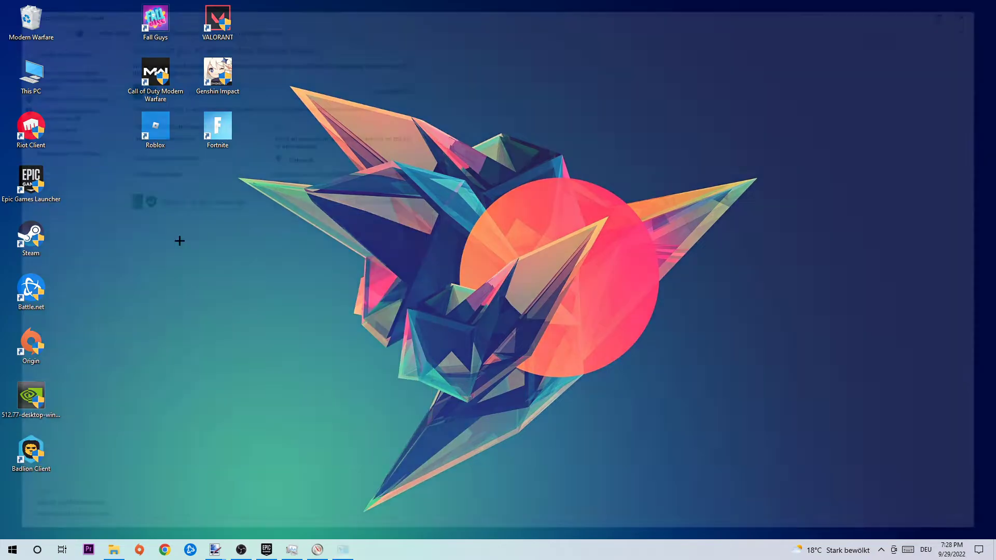
- Launch Windows Defender Firewall and go to its Allowed apps page
{"action": "left_click", "coordinate": [343, 549]}
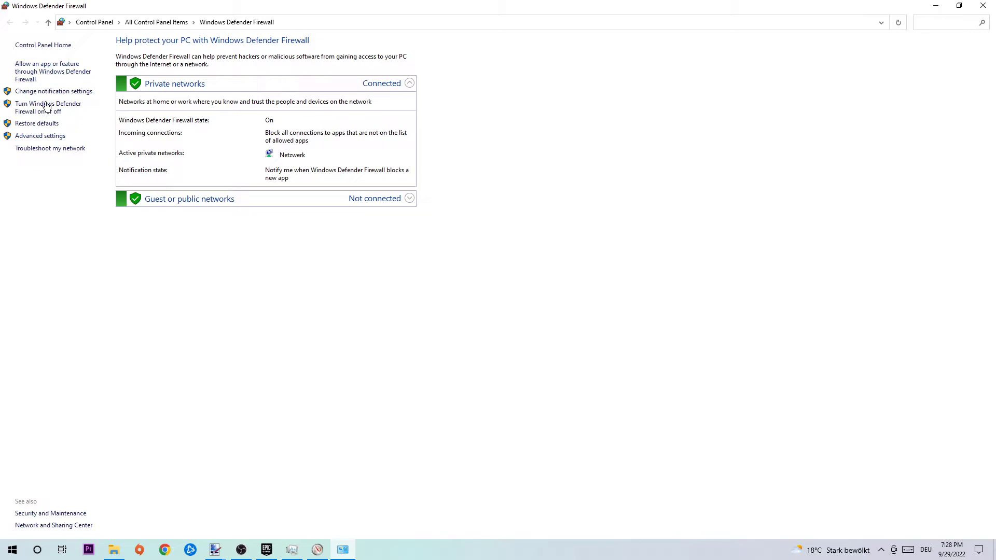
{"action": "mouse_move", "coordinate": [59, 83]}
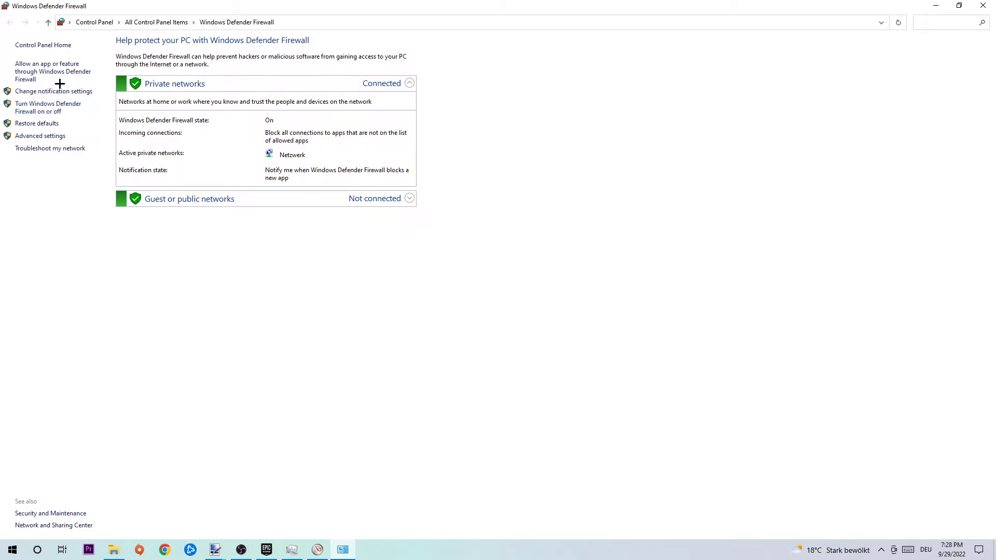
{"action": "mouse_move", "coordinate": [60, 71]}
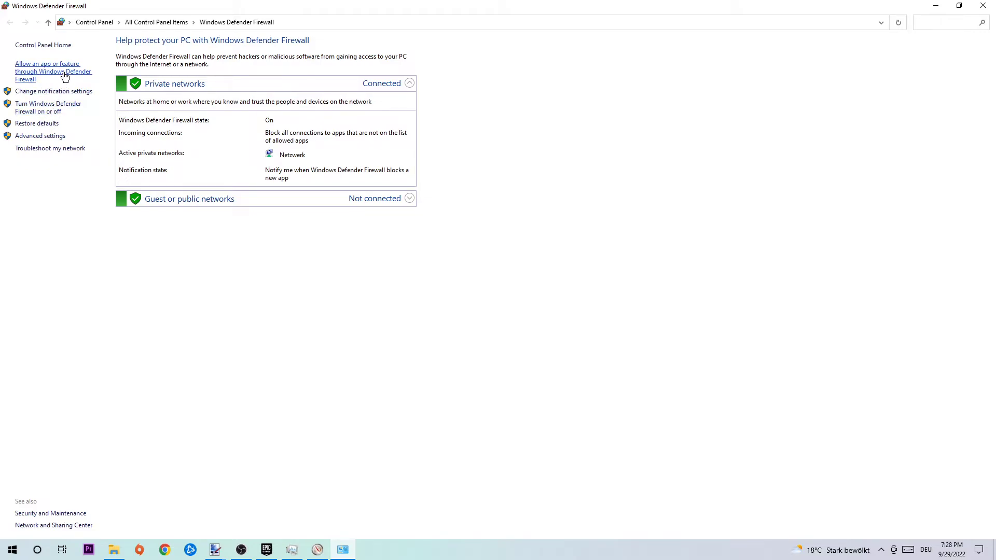
{"action": "left_click", "coordinate": [54, 71]}
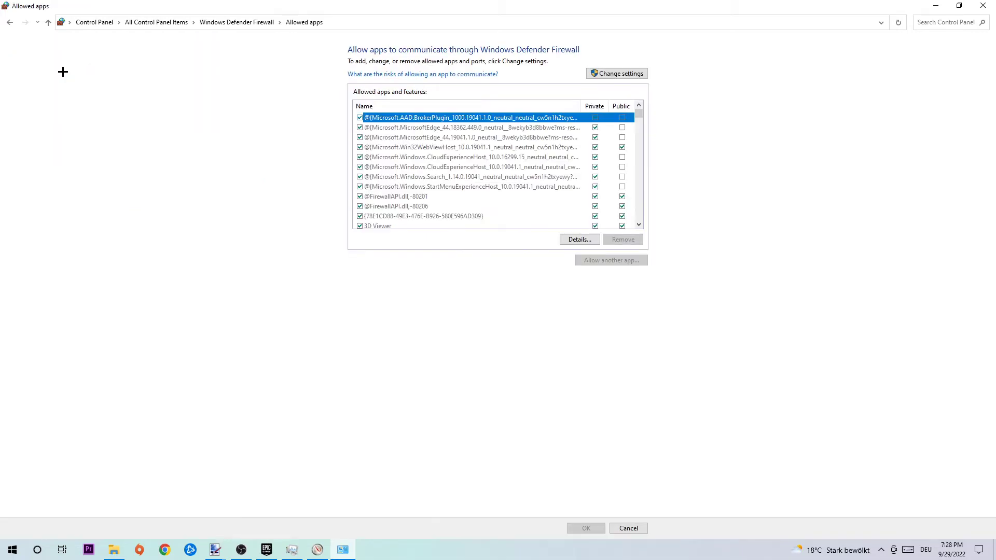
{"action": "mouse_move", "coordinate": [540, 79]}
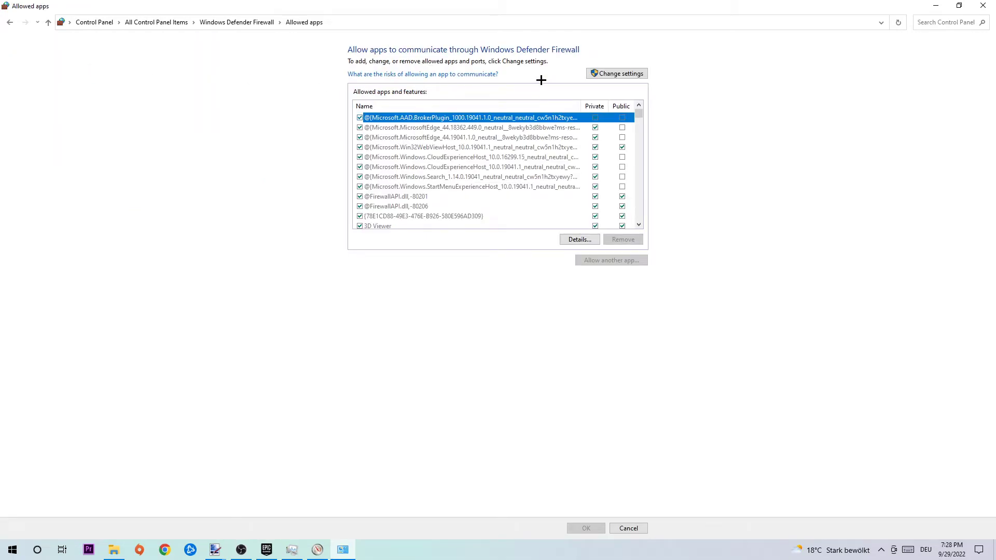
- Unlock the allowed apps list, start Allow another app and browse for its program file
{"action": "left_click", "coordinate": [616, 73]}
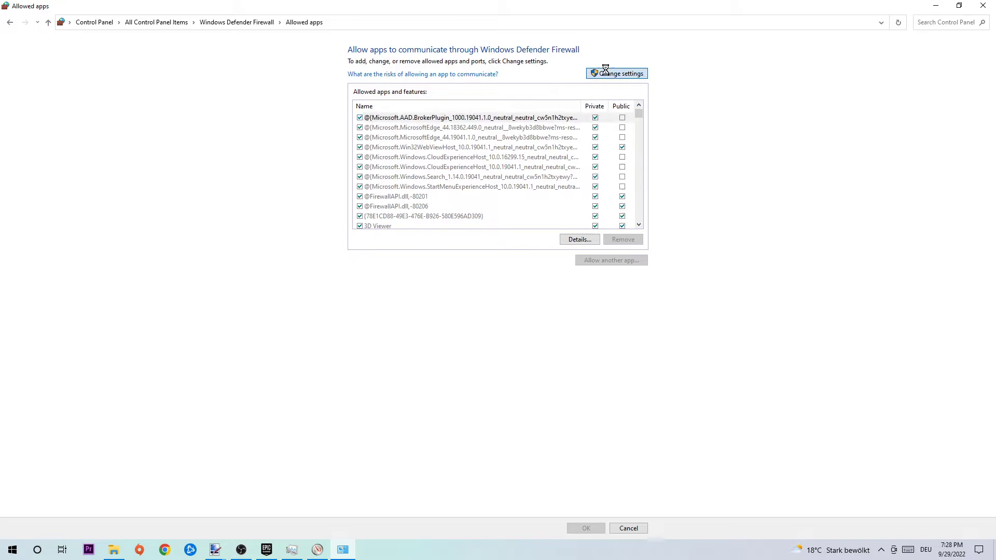
{"action": "left_click", "coordinate": [616, 73]}
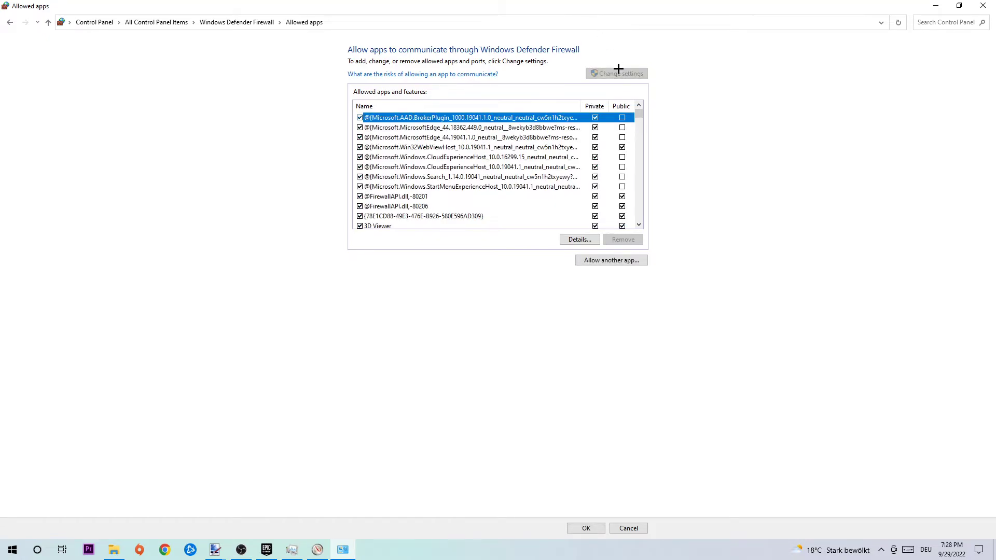
{"action": "mouse_move", "coordinate": [610, 260]}
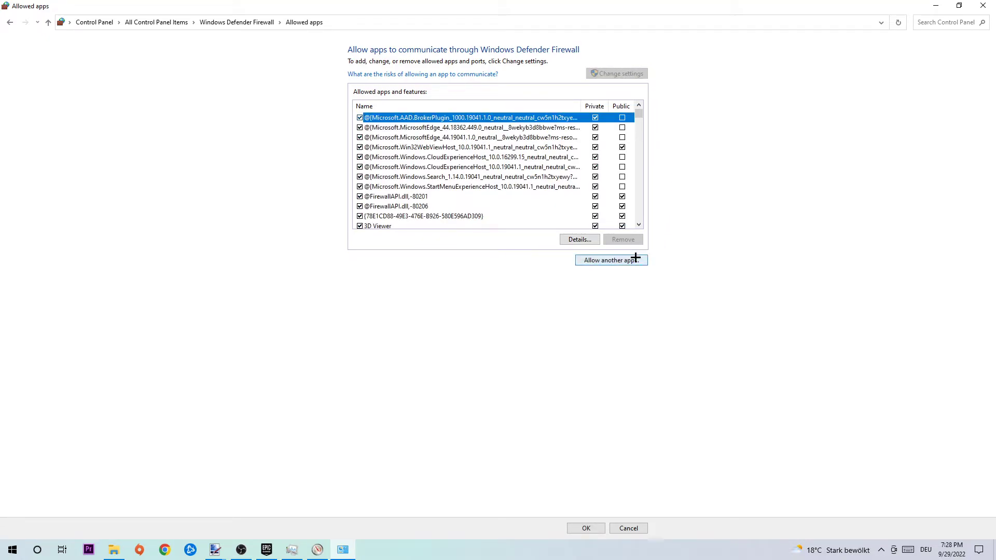
{"action": "left_click", "coordinate": [610, 260]}
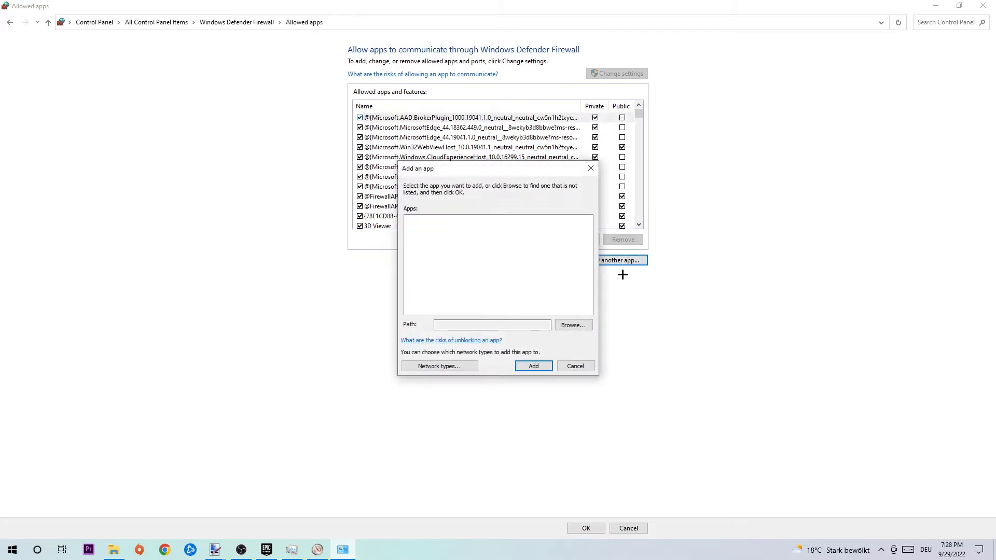
{"action": "left_click", "coordinate": [571, 325]}
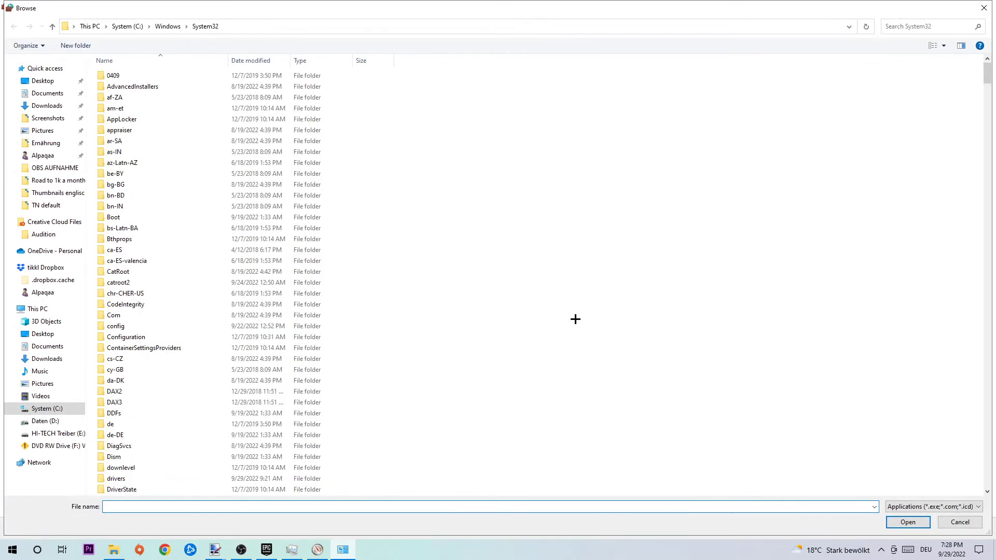
{"action": "mouse_move", "coordinate": [538, 242]}
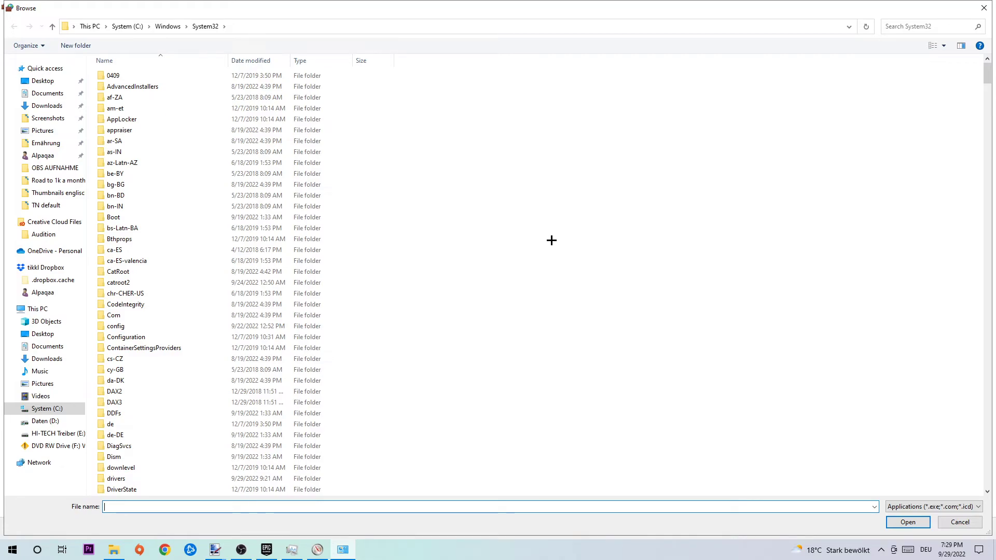
- Cancel the Browse dialog and show the desktop with its game shortcuts
{"action": "left_click", "coordinate": [958, 521]}
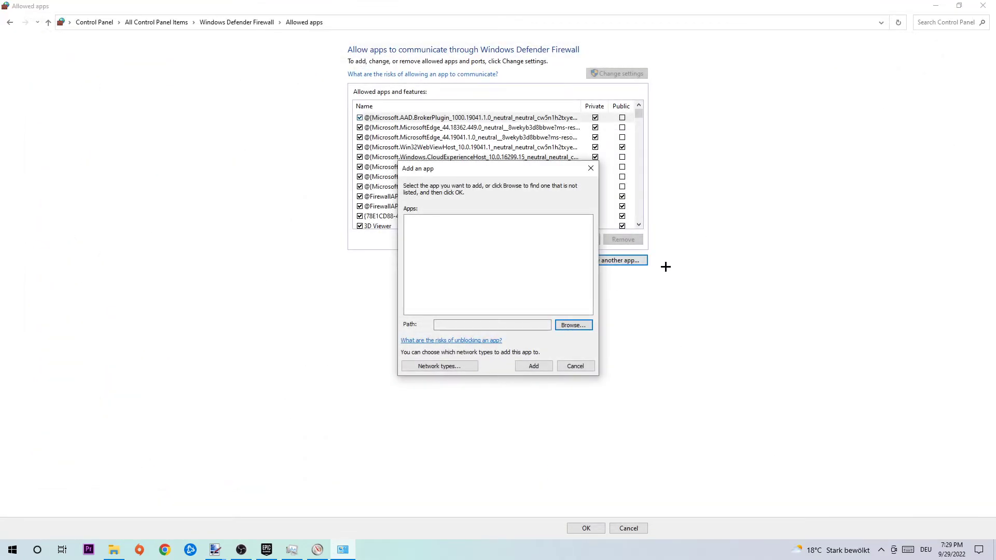
{"action": "left_click", "coordinate": [575, 366]}
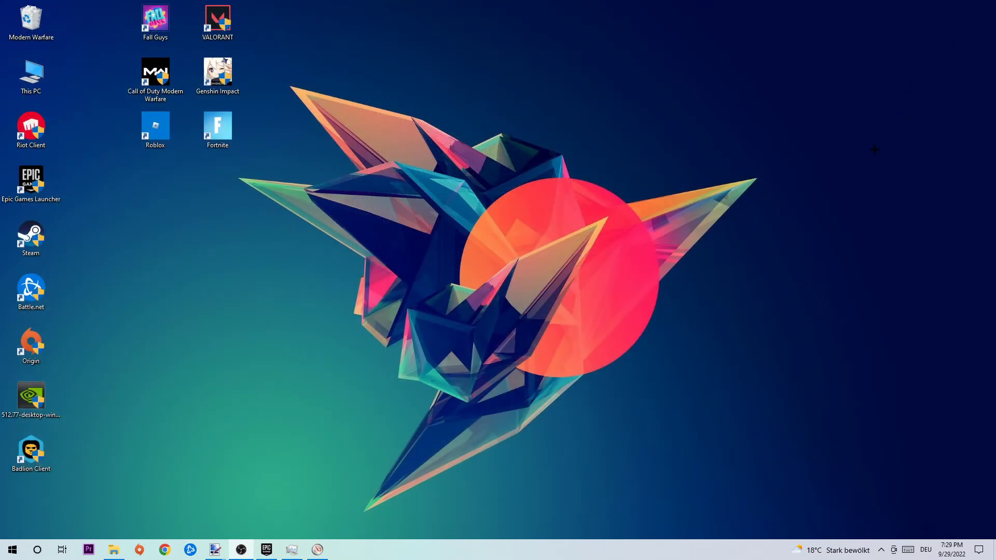
{"action": "mouse_move", "coordinate": [329, 184]}
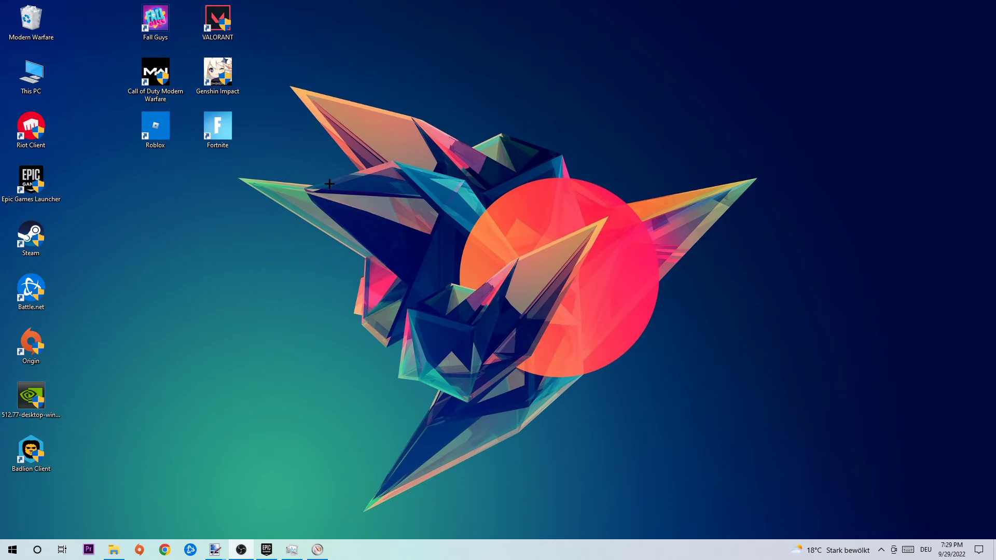